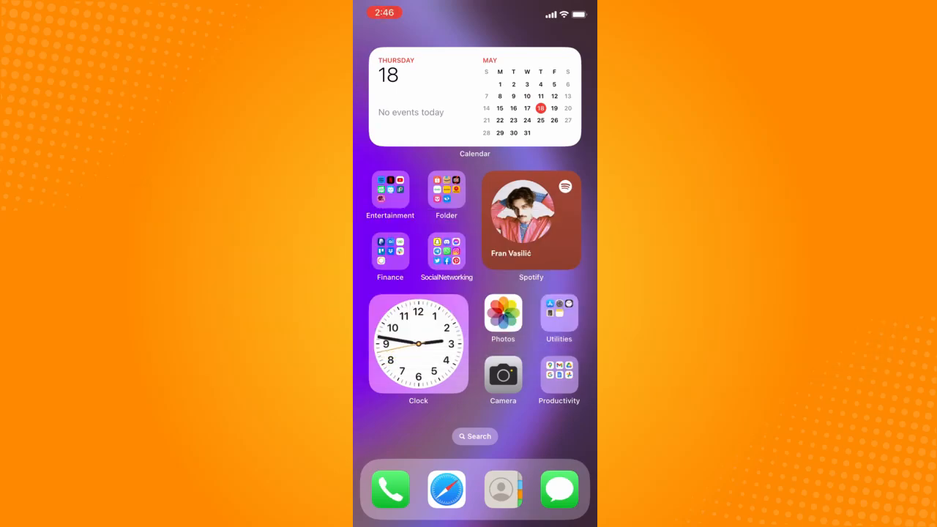
Launch Facebook from the Social Networking folder so the news feed appears
left_click(446, 242)
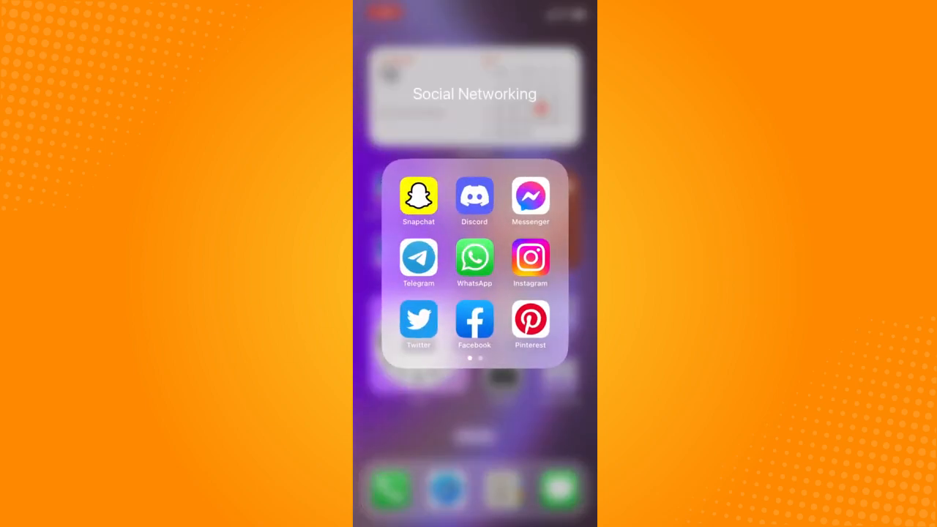
left_click(474, 322)
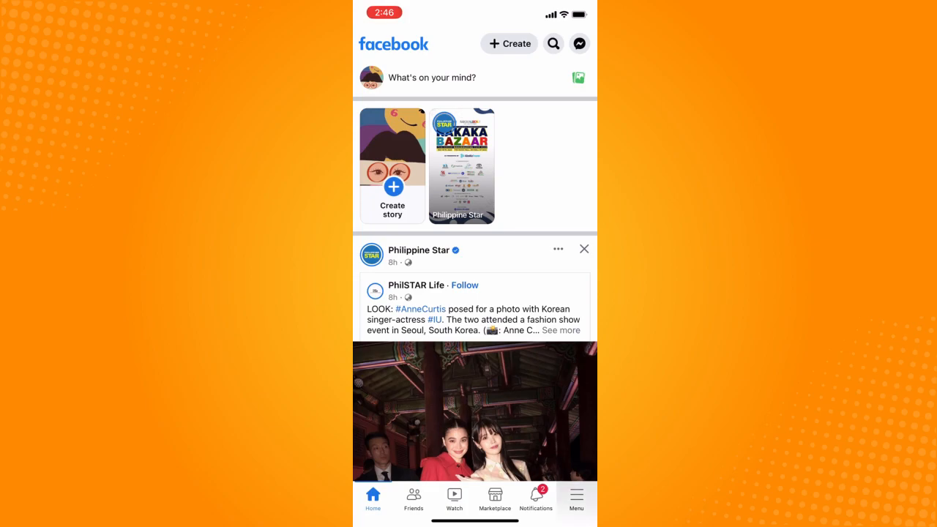
From the Menu, scroll to the bottom and choose Log out to bring up the confirmation
left_click(577, 500)
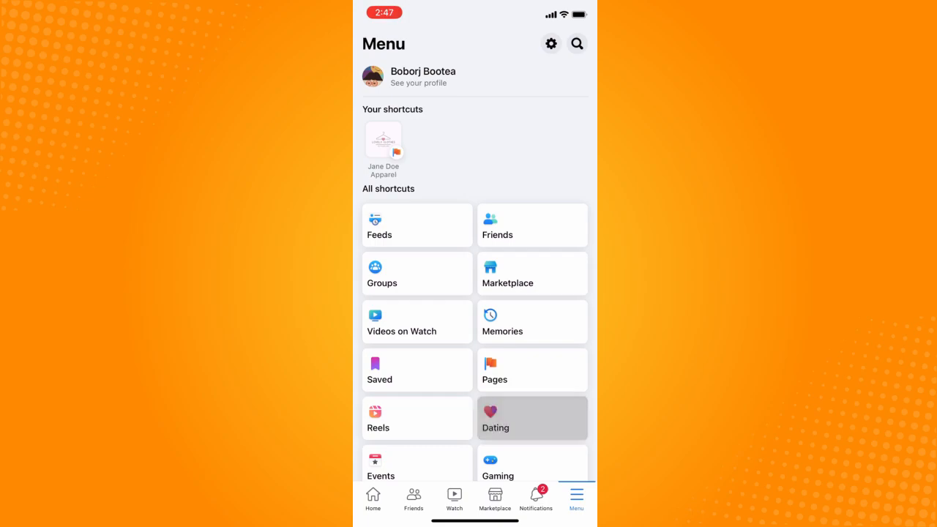
scroll("down", 3)
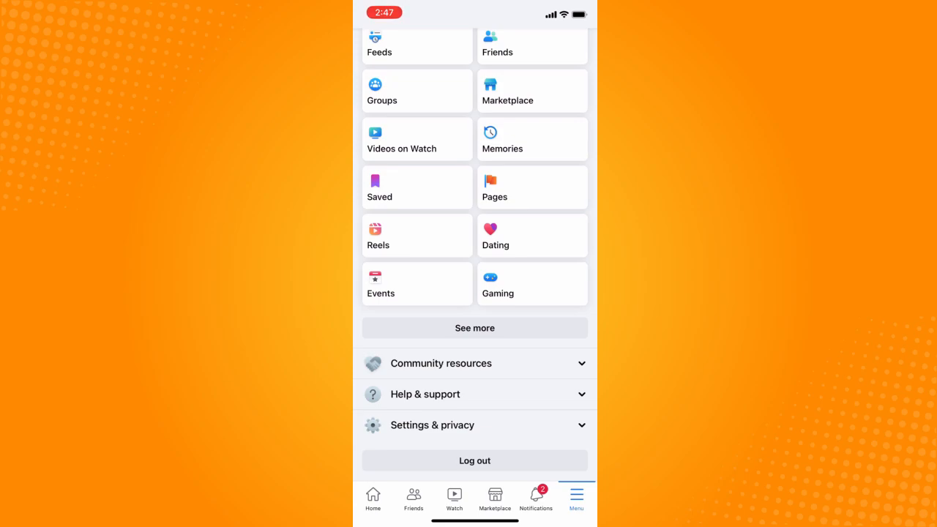
left_click(475, 460)
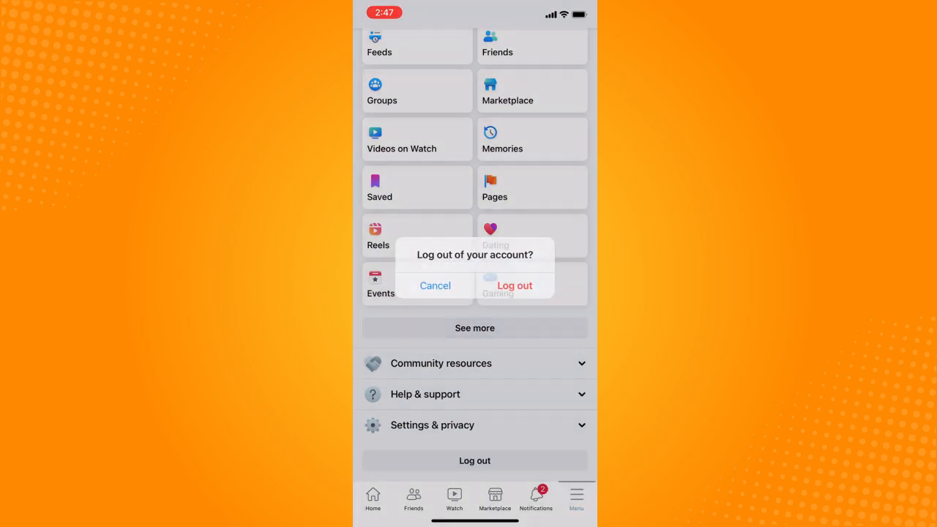
Confirm the log-out, then remove the saved profile via Manage profiles and confirm Remove
left_click(515, 285)
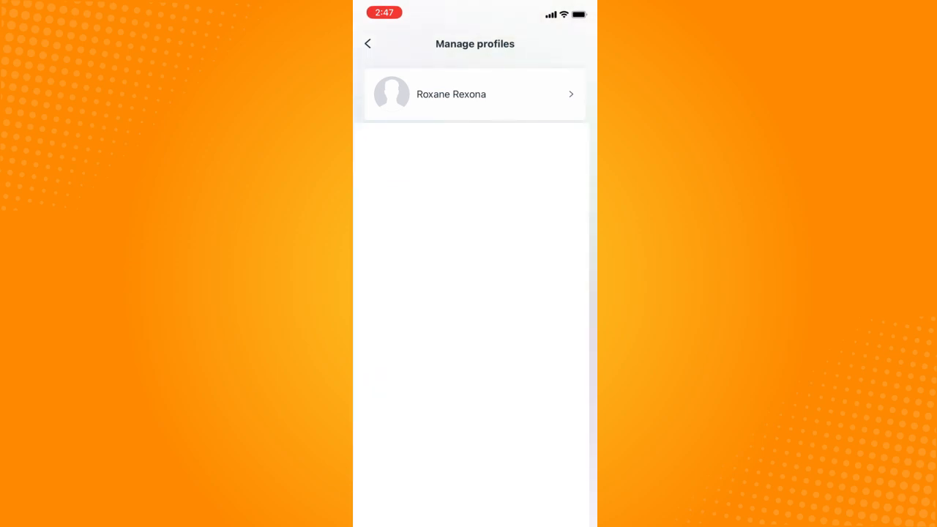
left_click(407, 190)
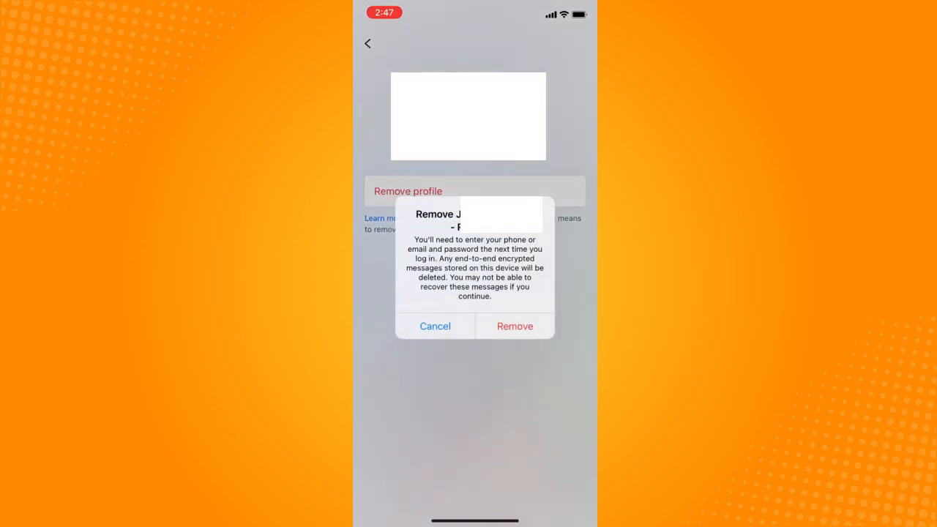
left_click(515, 325)
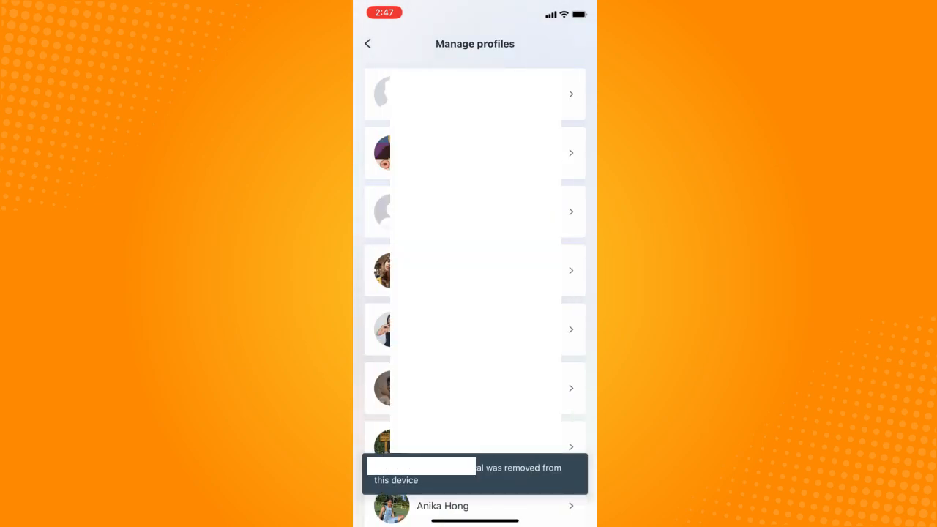